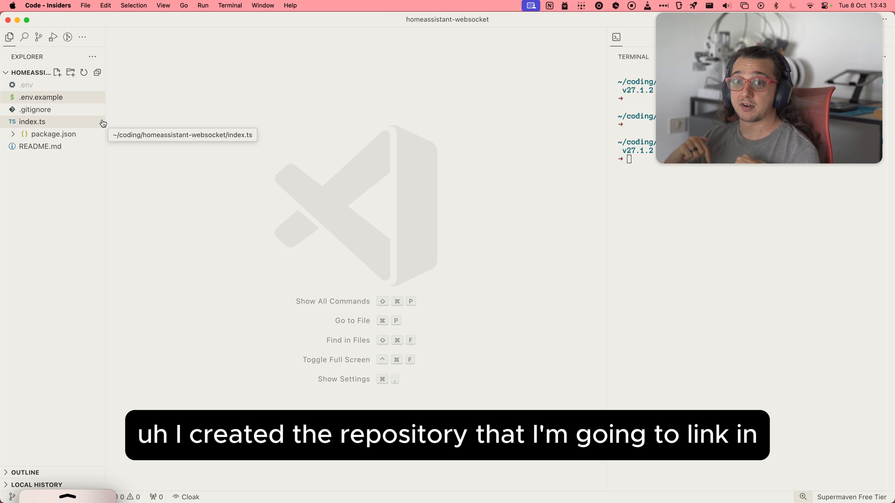
Step: Review package.json, highlighting the tsx dev dependency, then show the index.ts source file
left_click(53, 133)
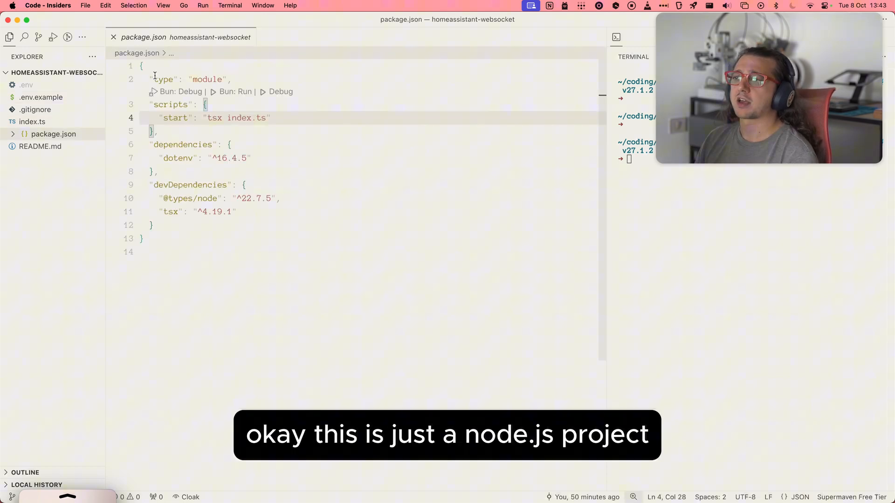
left_click(153, 224)
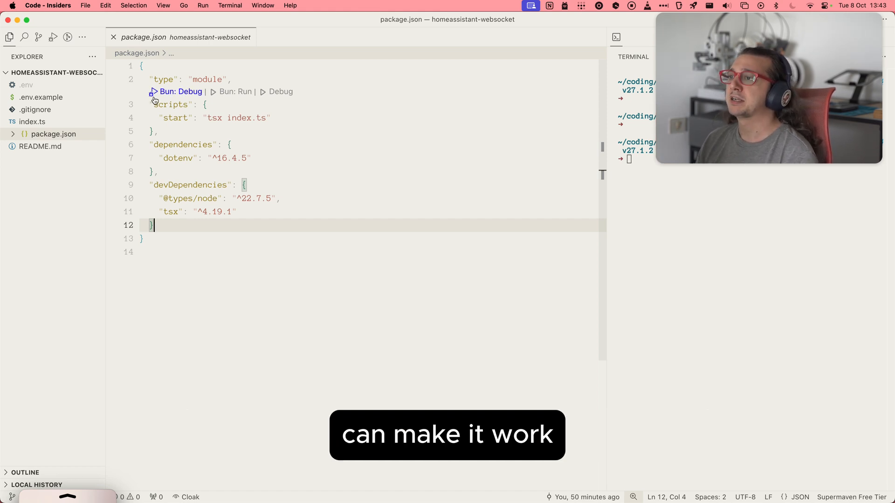
double_click(174, 118)
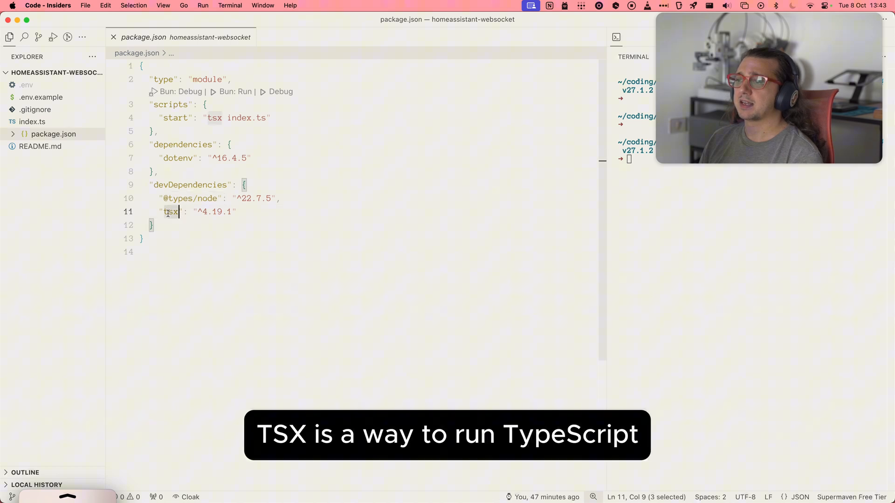
mouse_move(201, 234)
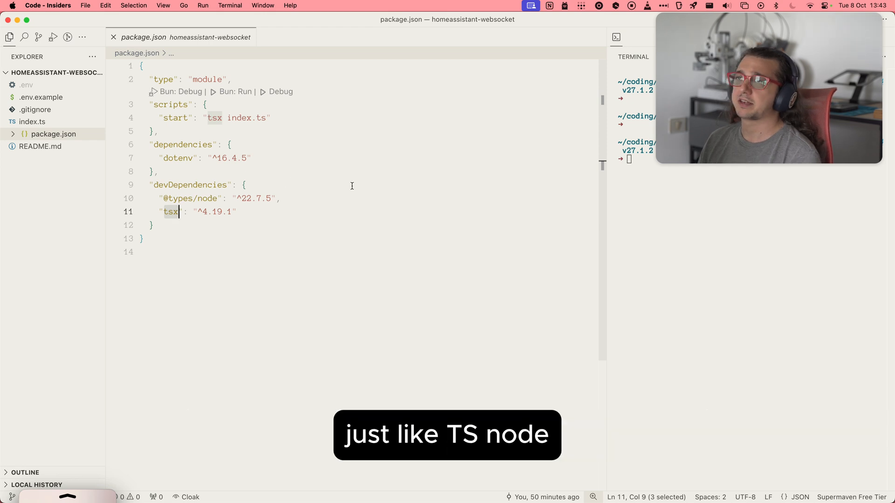
left_click(32, 121)
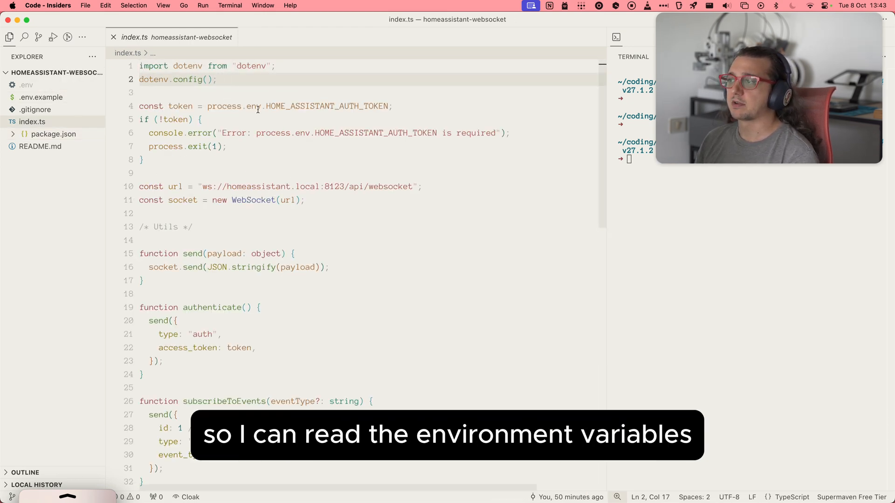
left_click(41, 97)
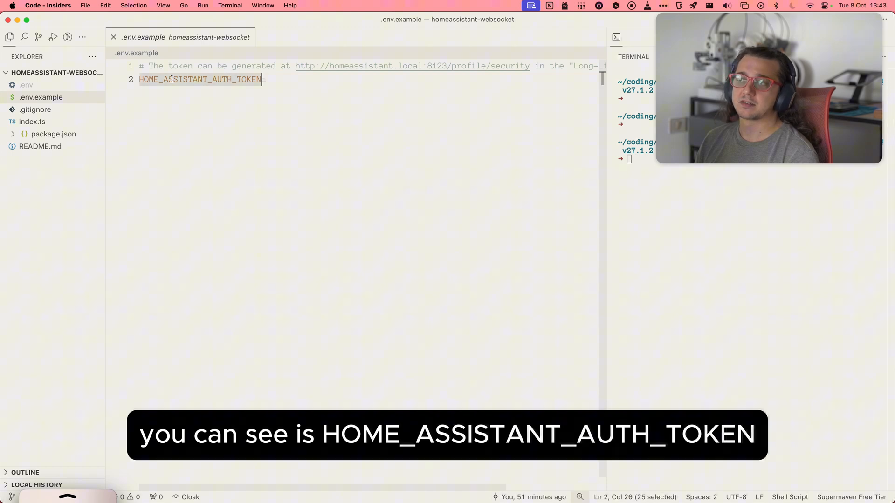
mouse_move(413, 65)
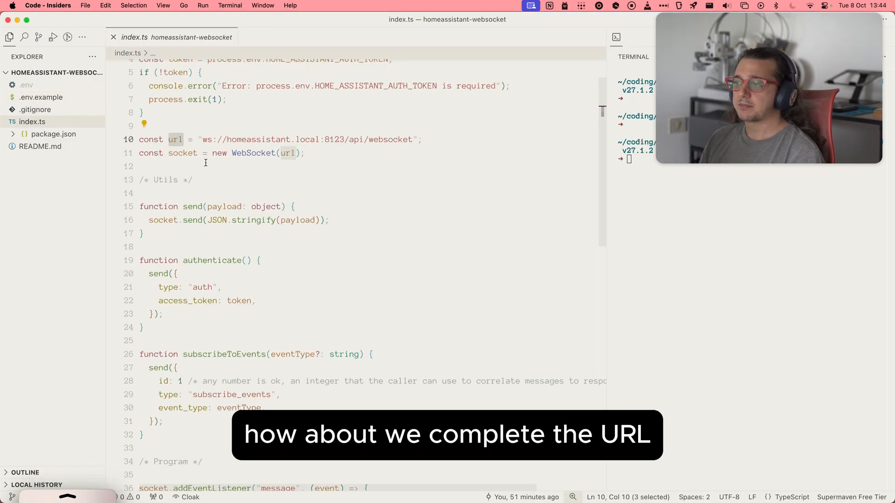
left_click(265, 153)
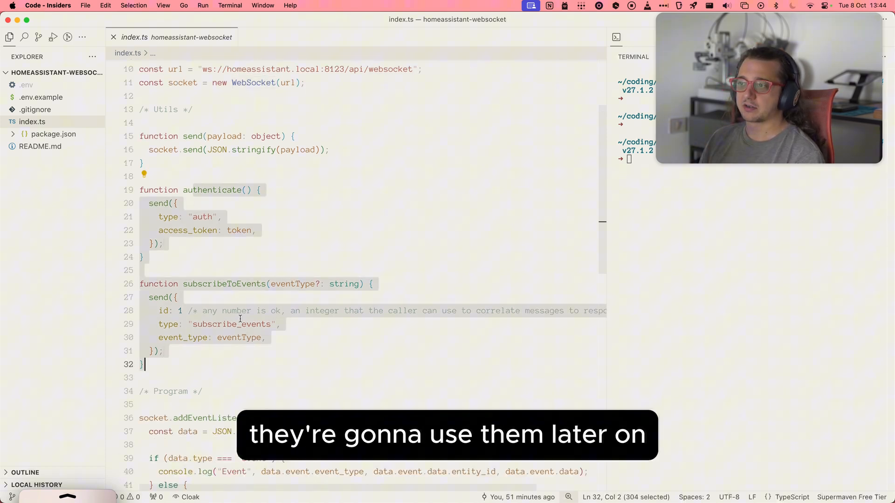
scroll("down", 3)
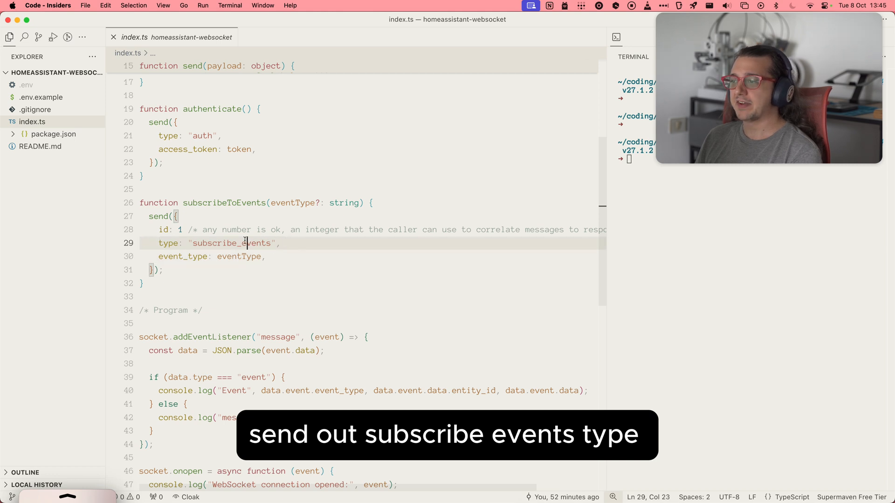
double_click(291, 202)
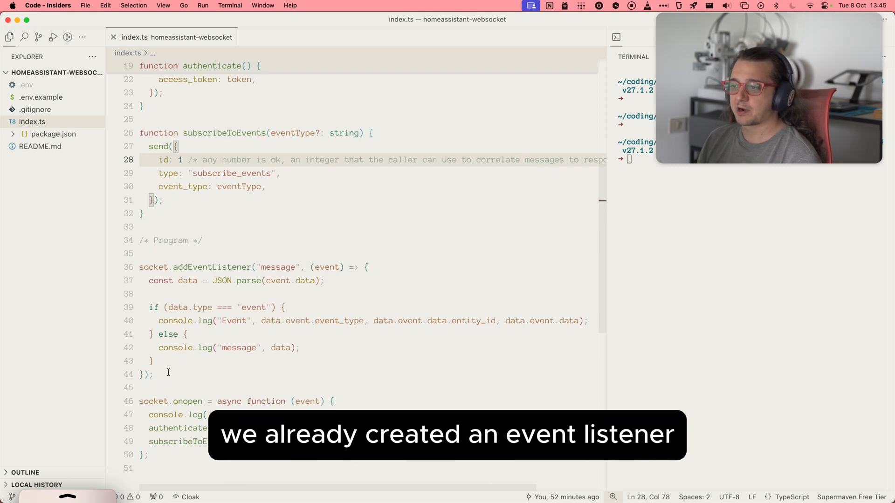
double_click(223, 133)
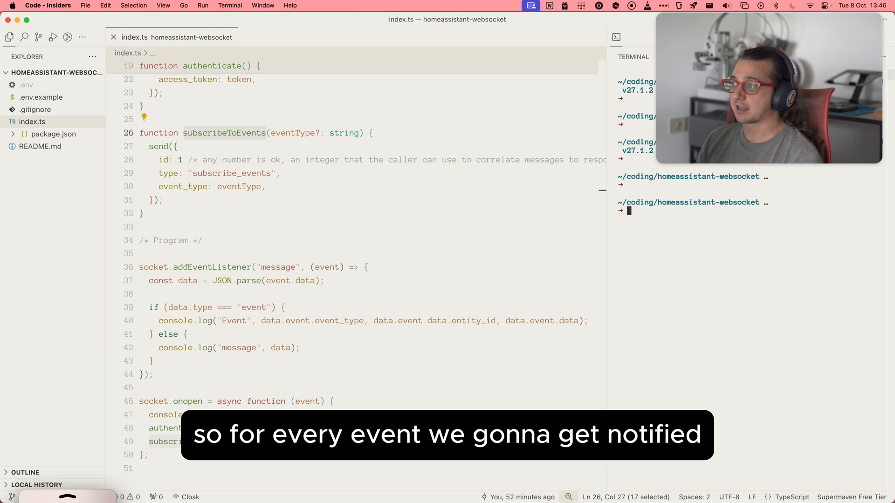
Step: Run npm start so the client connects, returns auth_ok and subscribes to events
type("npm star")
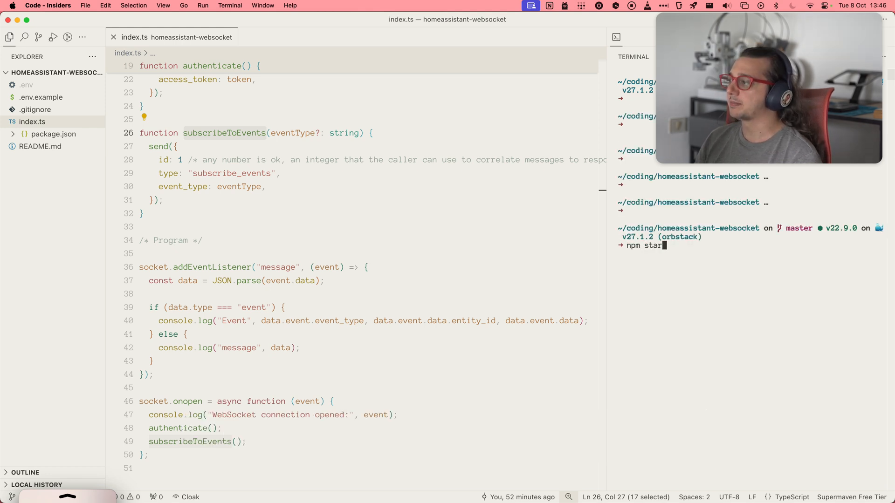
key("Return")
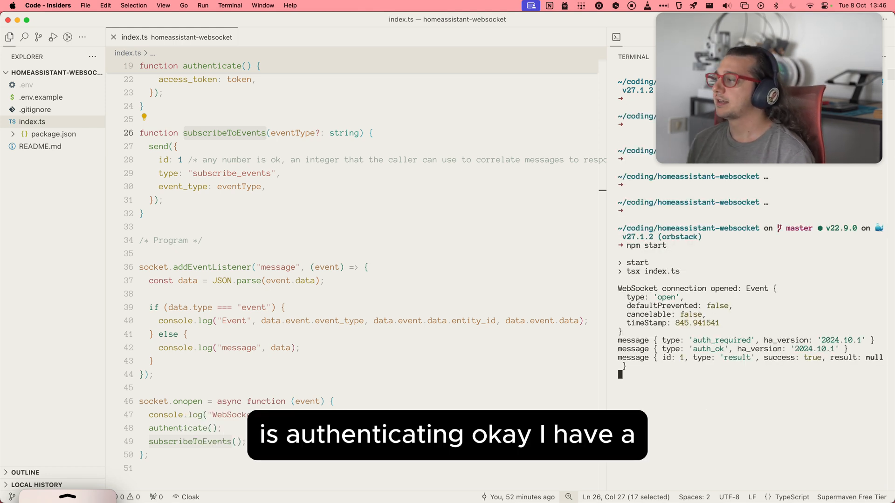